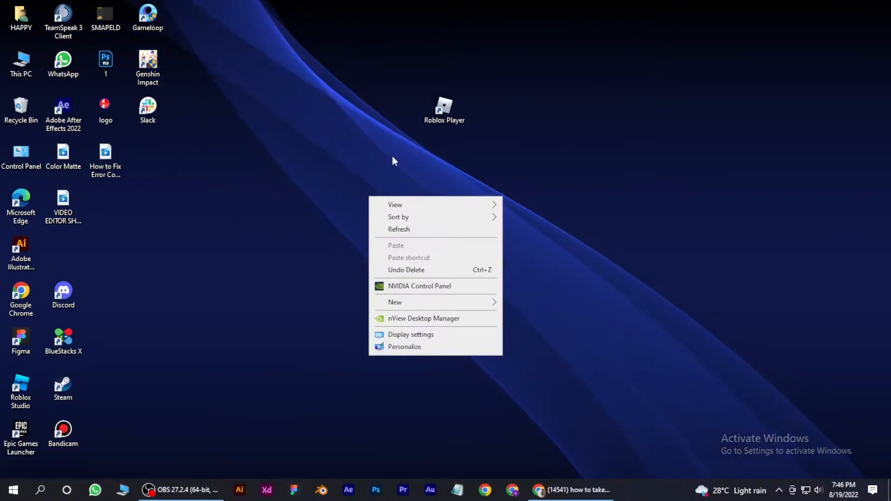
# Step: Open the Roblox Player install folder via the shortcut's Open file location, then minimize it
pyautogui.rightClick(444, 106)
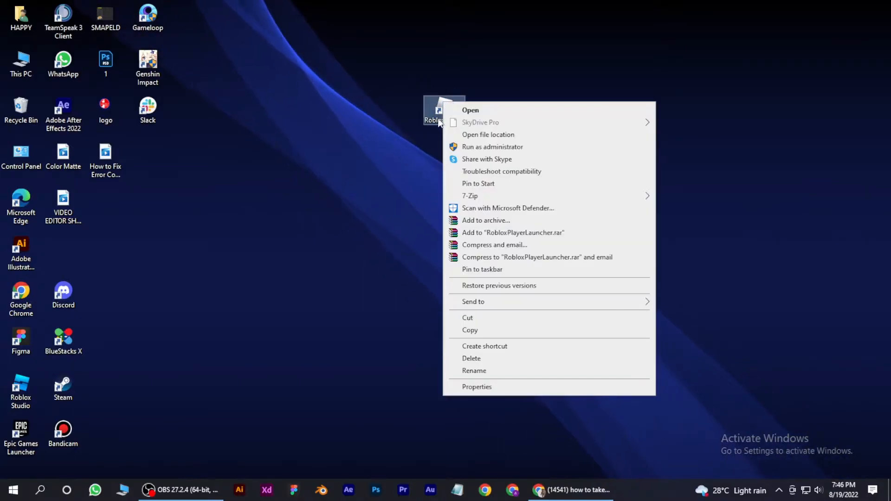
pyautogui.click(488, 134)
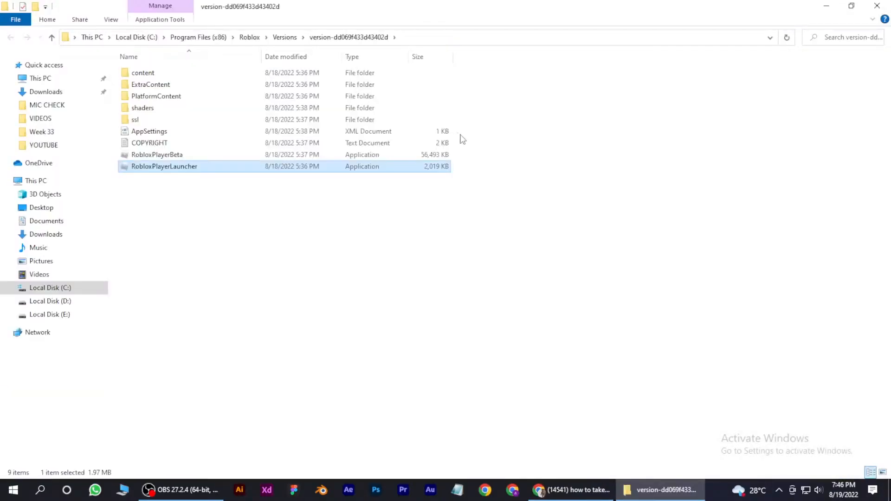
pyautogui.click(362, 261)
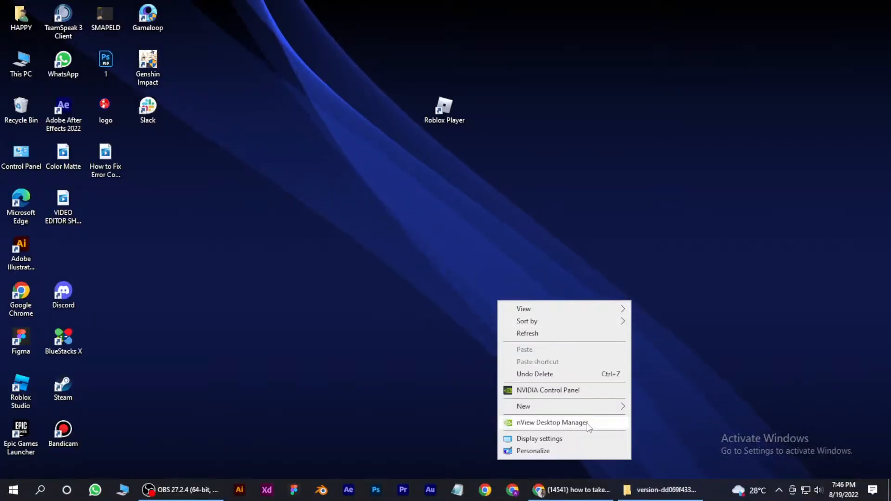
# Step: Create two new desktop folders, 1 and 22, and place folder 1 beside folder 22
pyautogui.click(524, 406)
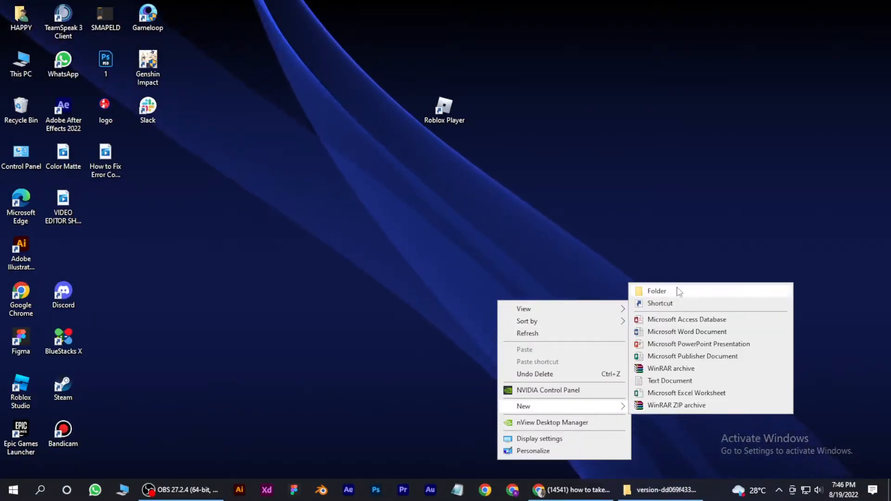
pyautogui.click(656, 291)
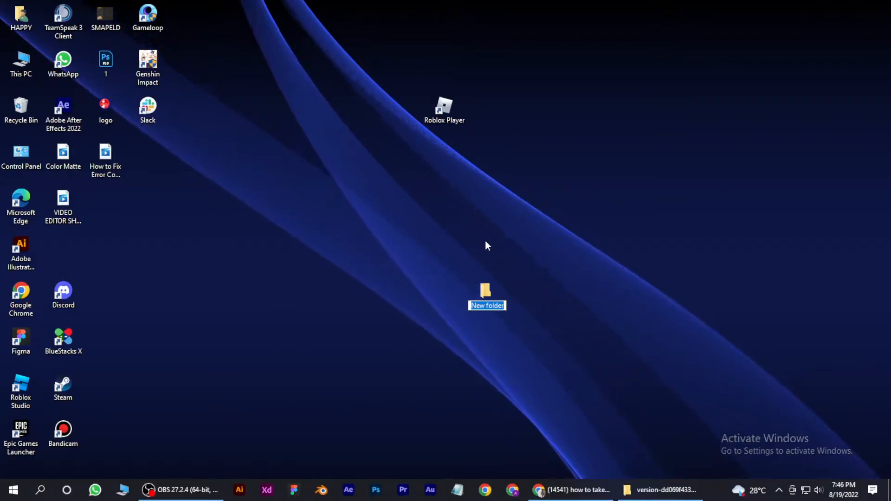
pyautogui.rightClick(488, 246)
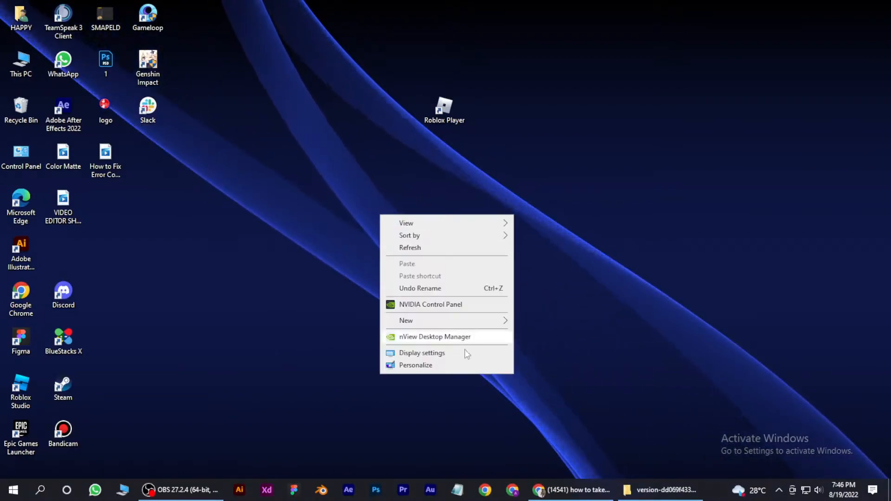
pyautogui.click(406, 321)
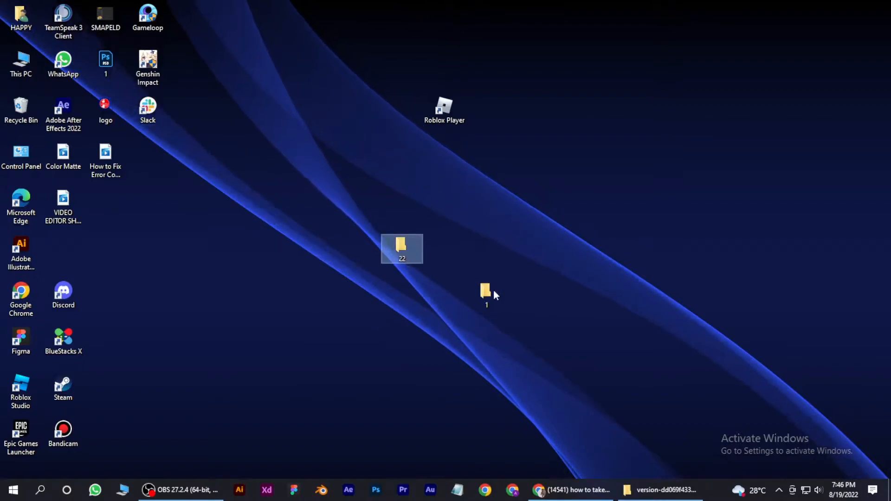
pyautogui.moveTo(486, 293); pyautogui.dragTo(443, 248)
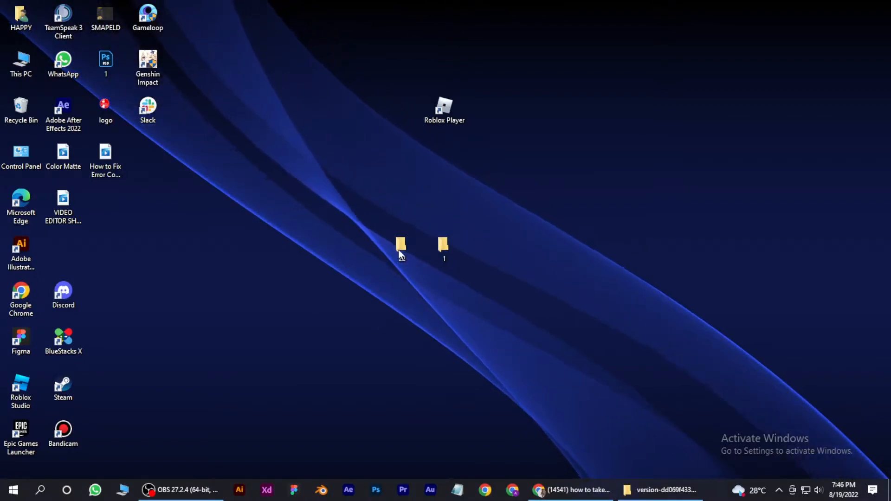
# Step: Reopen the install folder maximized and go into content, then avatar with its 13 items
pyautogui.rightClick(443, 106)
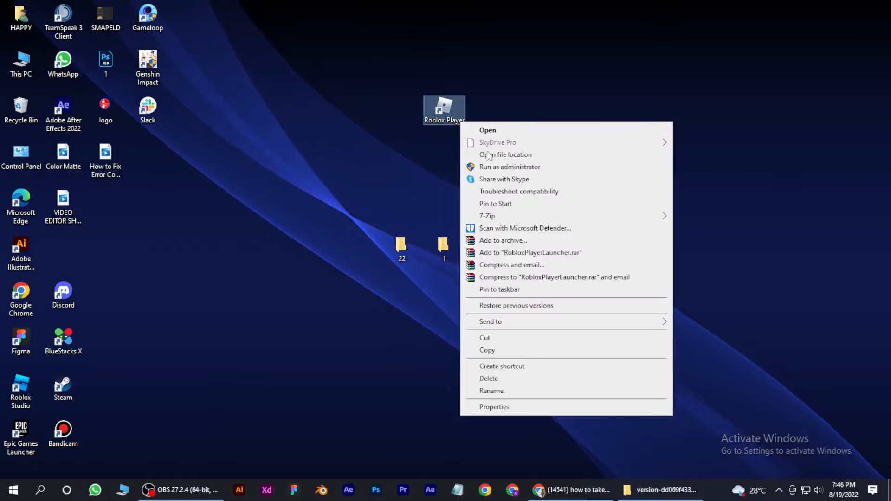
pyautogui.click(505, 155)
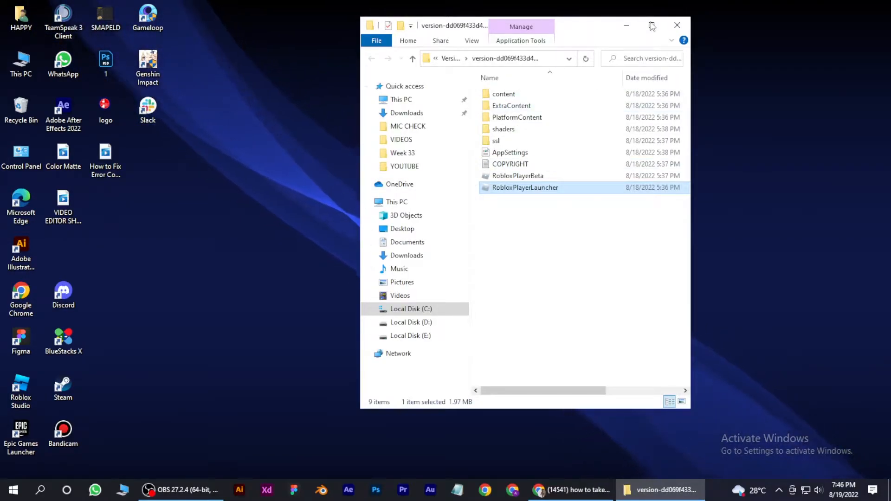
pyautogui.click(652, 25)
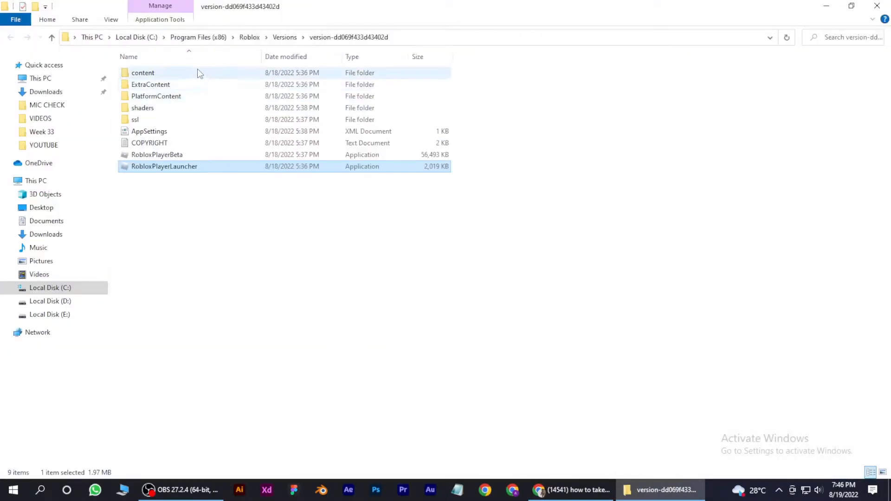
pyautogui.doubleClick(143, 72)
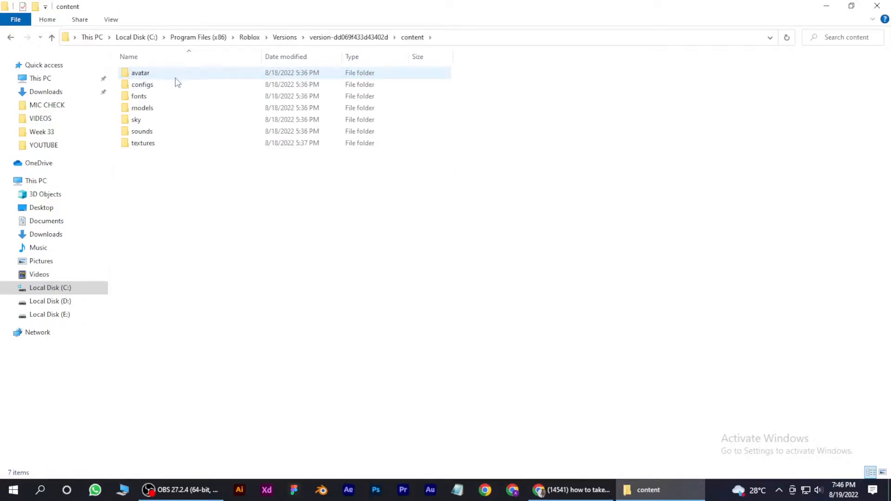
pyautogui.doubleClick(141, 72)
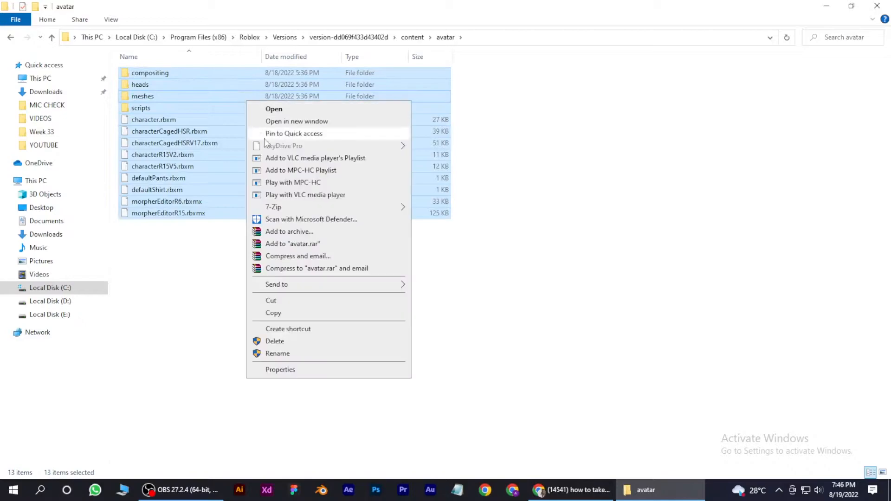
pyautogui.moveTo(303, 133)
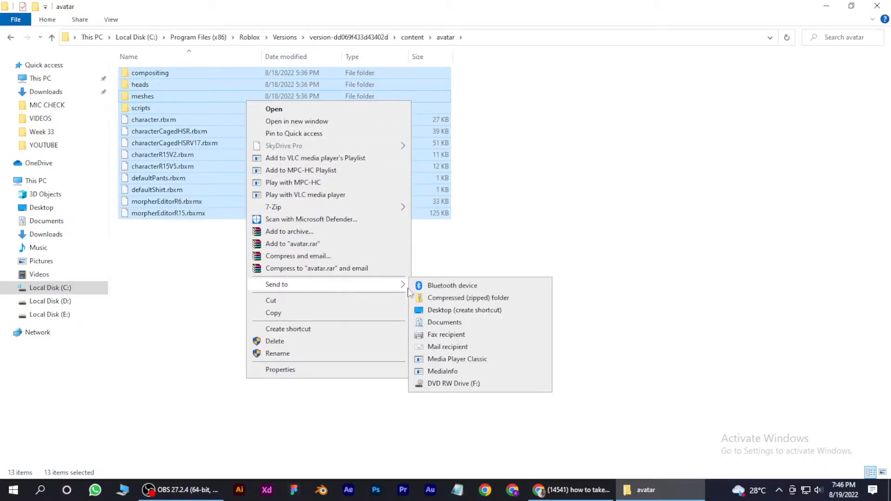
pyautogui.moveTo(459, 319)
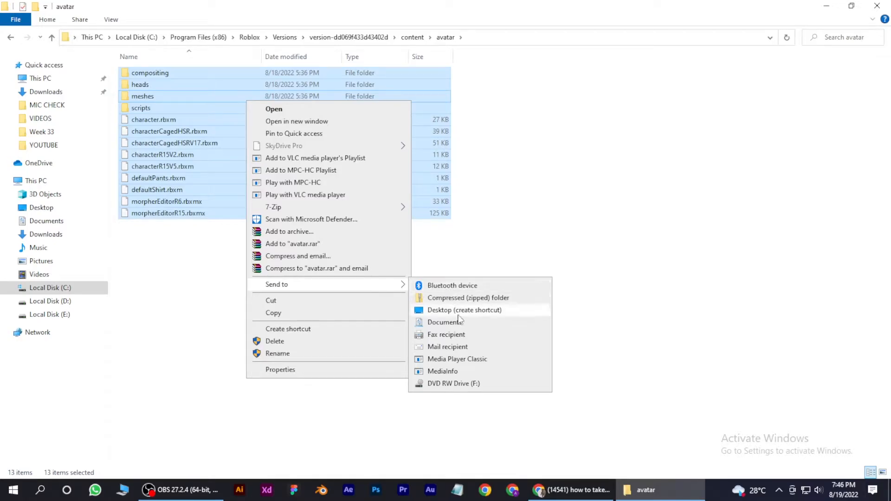
pyautogui.click(483, 223)
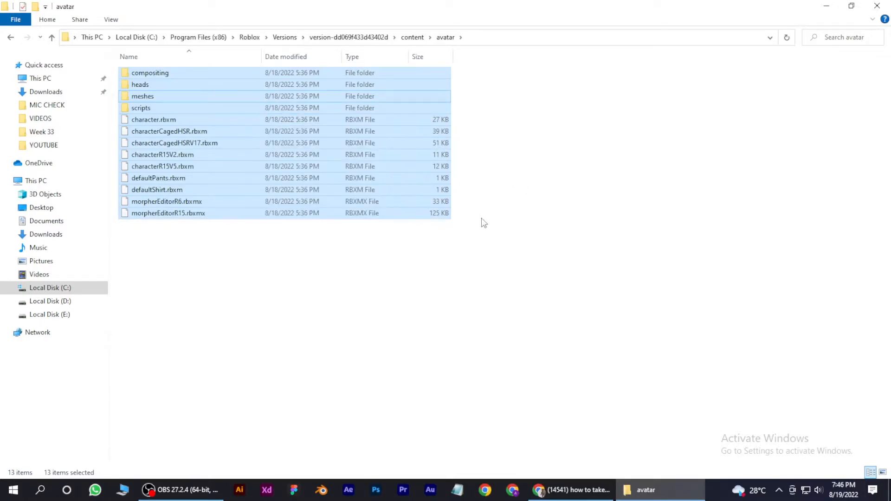
pyautogui.moveTo(508, 232)
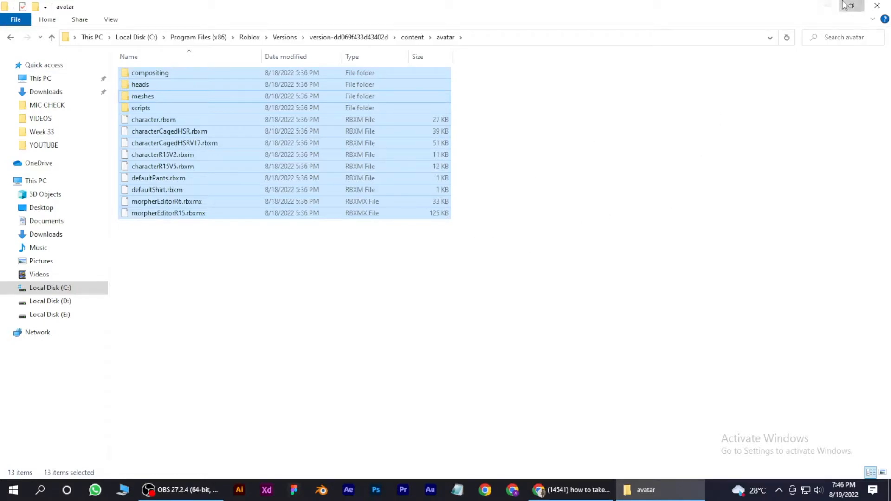
# Step: Move all avatar files into desktop folder 1, granting administrator permission for all items
pyautogui.click(848, 5)
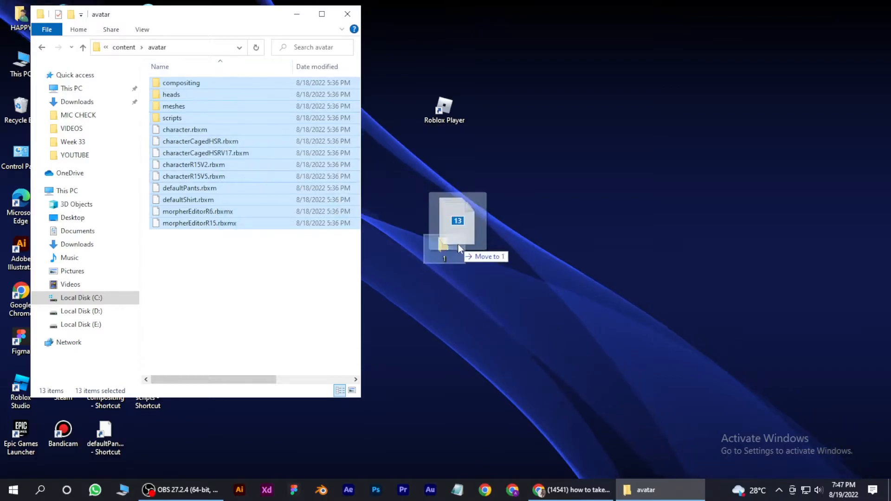
pyautogui.moveTo(457, 222); pyautogui.dragTo(443, 245)
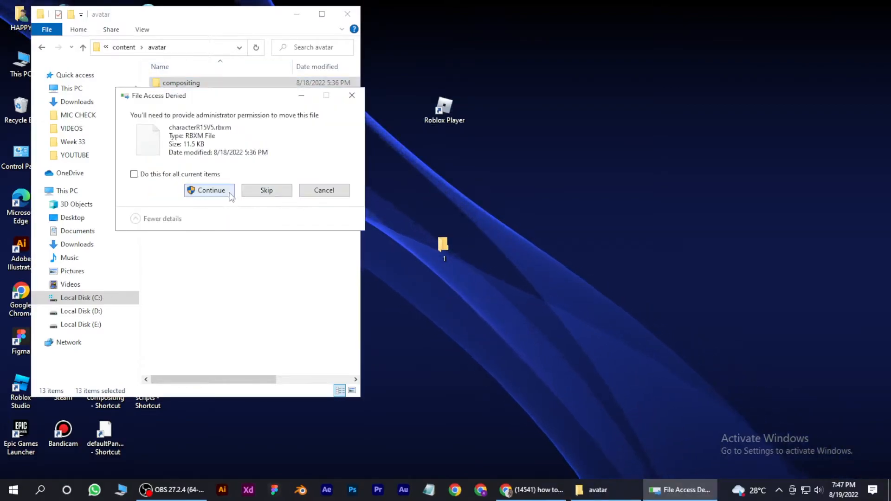
pyautogui.click(209, 190)
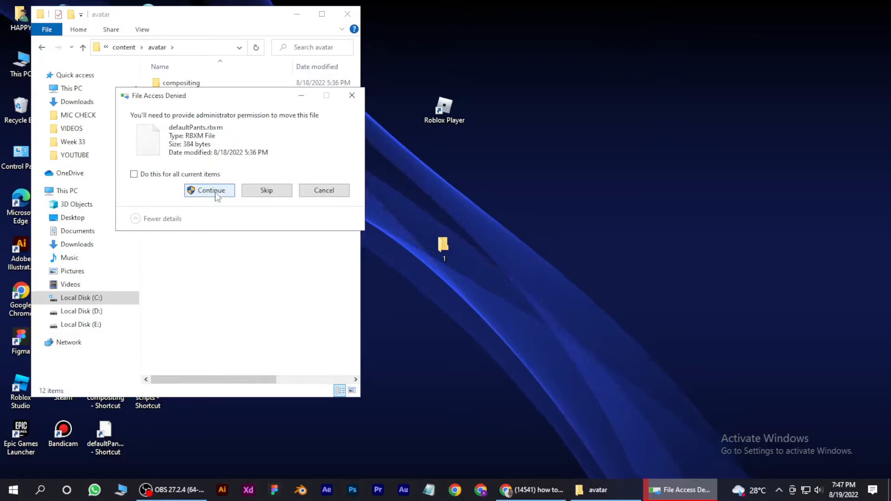
pyautogui.click(209, 190)
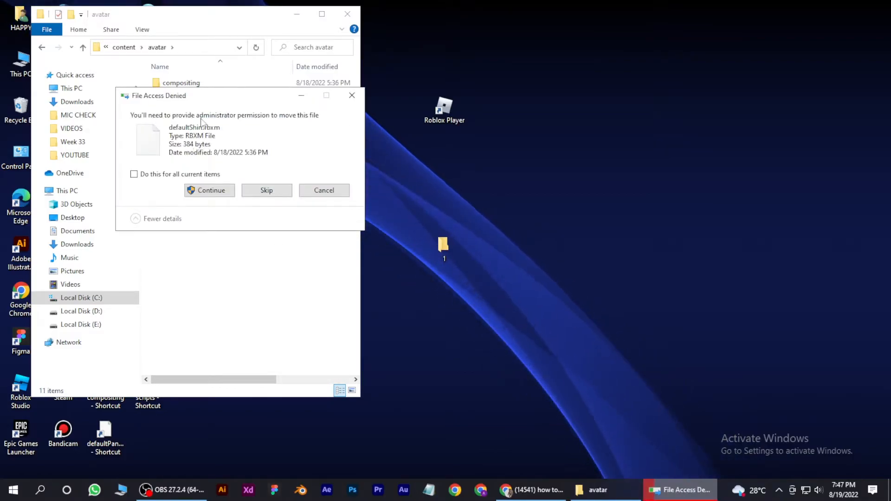
pyautogui.click(134, 174)
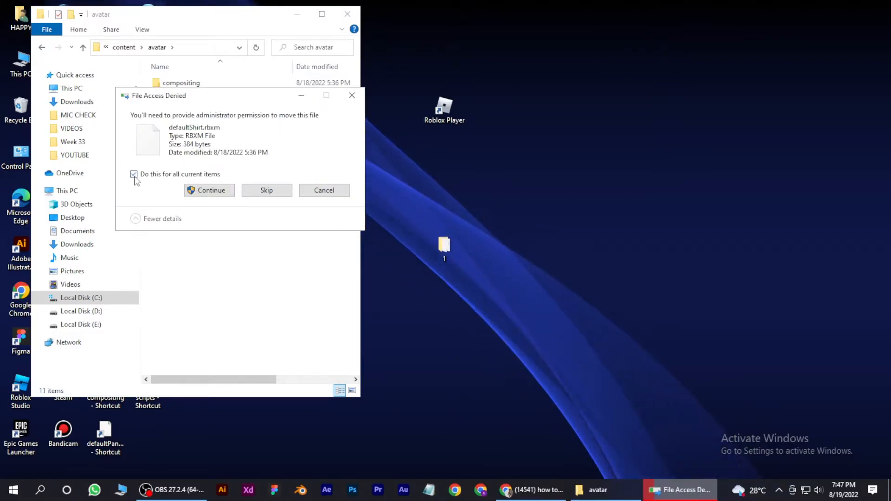
pyautogui.click(210, 190)
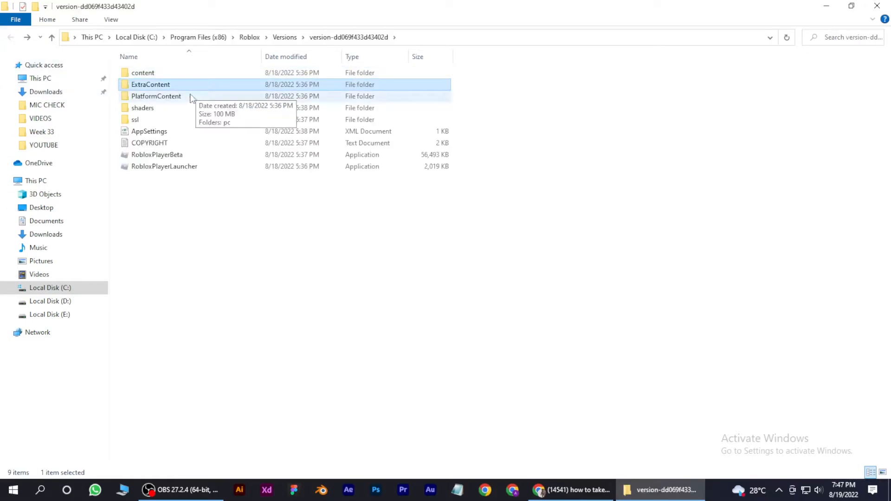
# Step: Go into PlatformContent's pc folder toward textures and select all its items
pyautogui.doubleClick(156, 96)
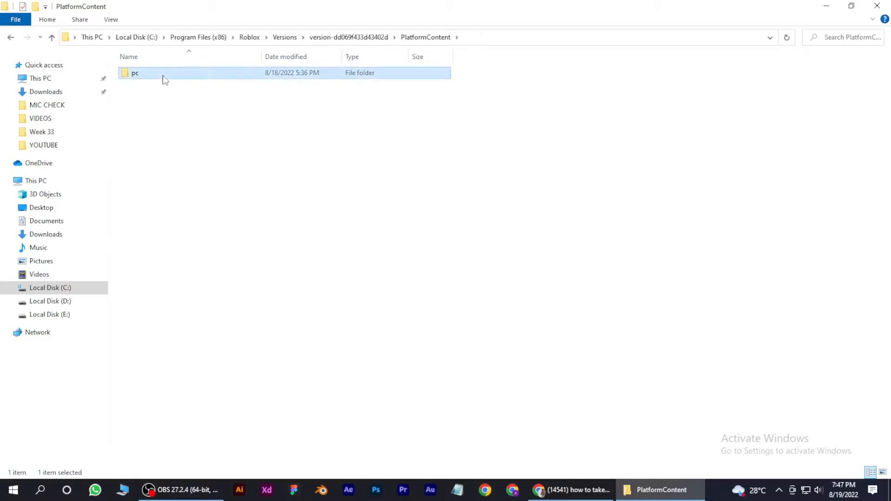
pyautogui.doubleClick(135, 73)
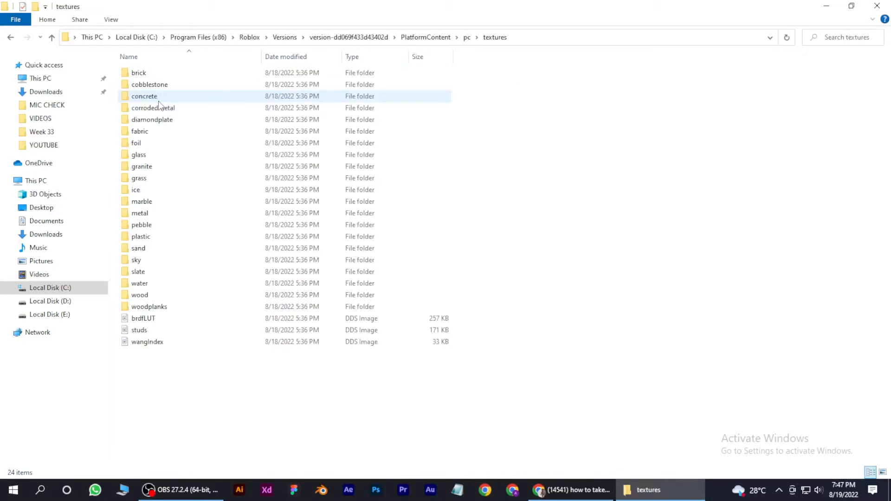
pyautogui.press('ctrl+a')
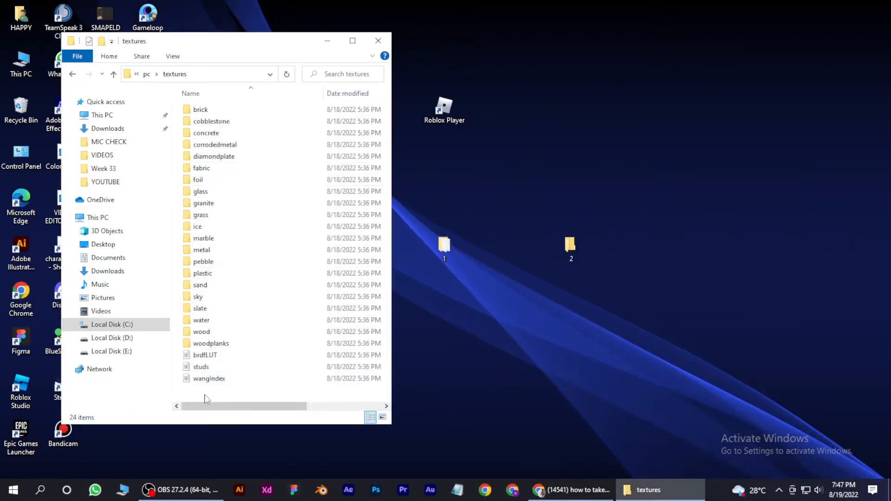
# Step: Move all 24 textures items into desktop folder 2 with permission granted for all, leaving textures empty
pyautogui.press('ctrl+a')
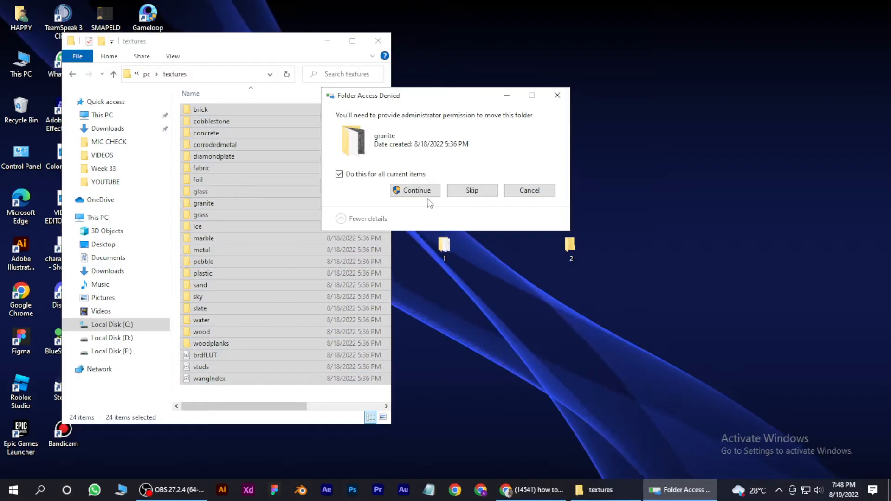
pyautogui.click(415, 191)
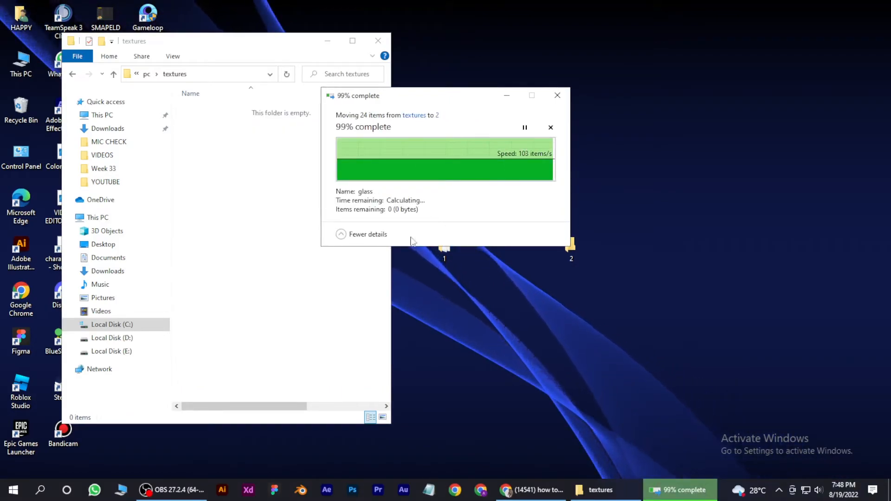
pyautogui.moveTo(445, 98)
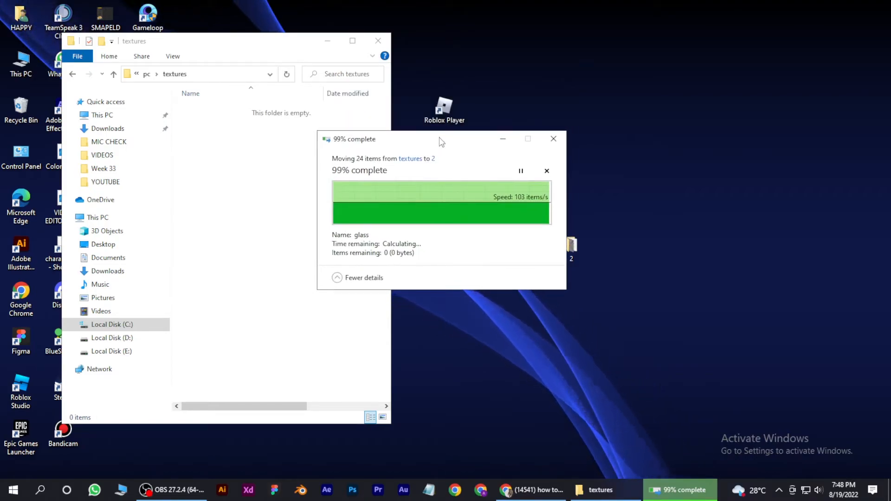
pyautogui.moveTo(441, 139); pyautogui.dragTo(462, 165)
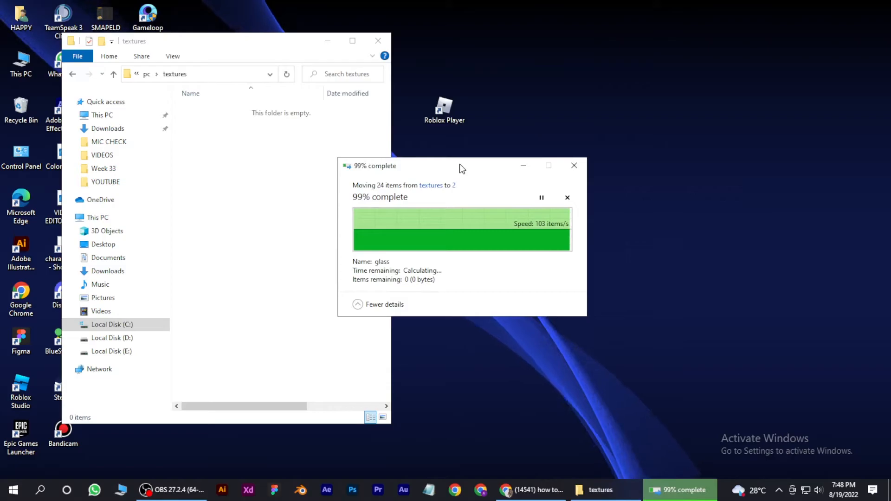
pyautogui.moveTo(460, 165); pyautogui.dragTo(517, 174)
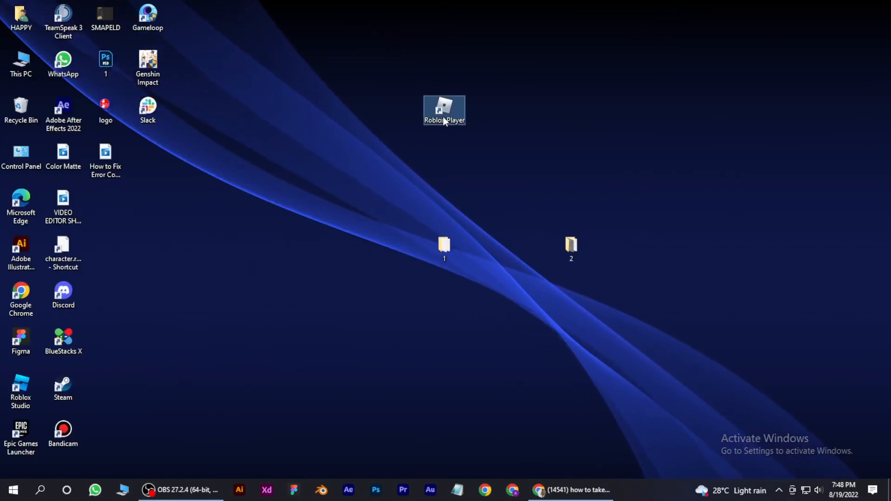
pyautogui.moveTo(445, 120)
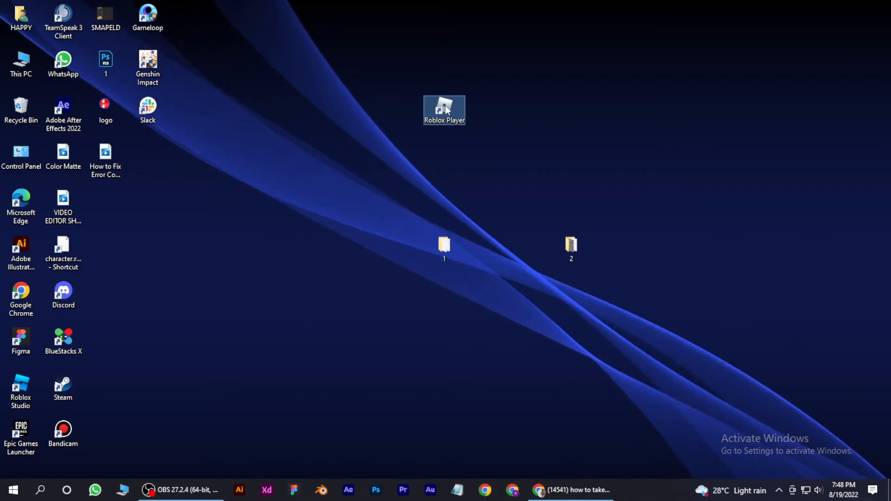
# Step: Launch Roblox Player from its desktop shortcut
pyautogui.doubleClick(443, 105)
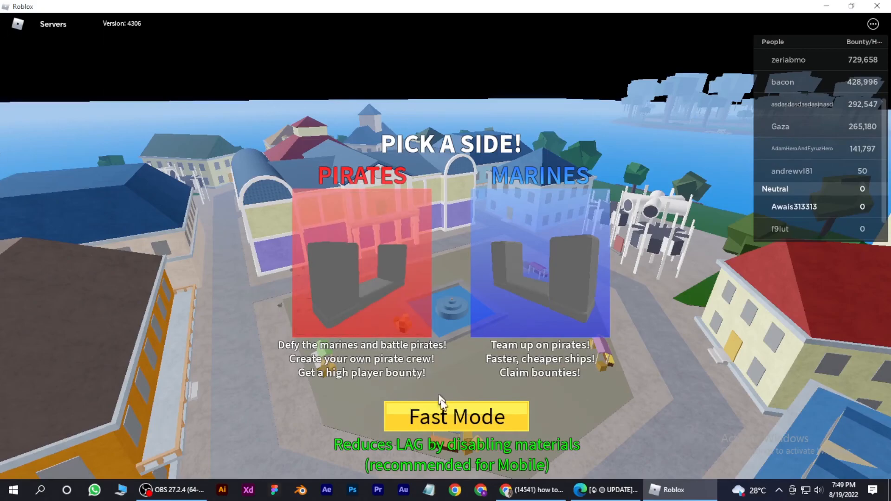
# Step: Choose Fast Mode on the pick-a-side screen so the game shows a Working status
pyautogui.click(458, 417)
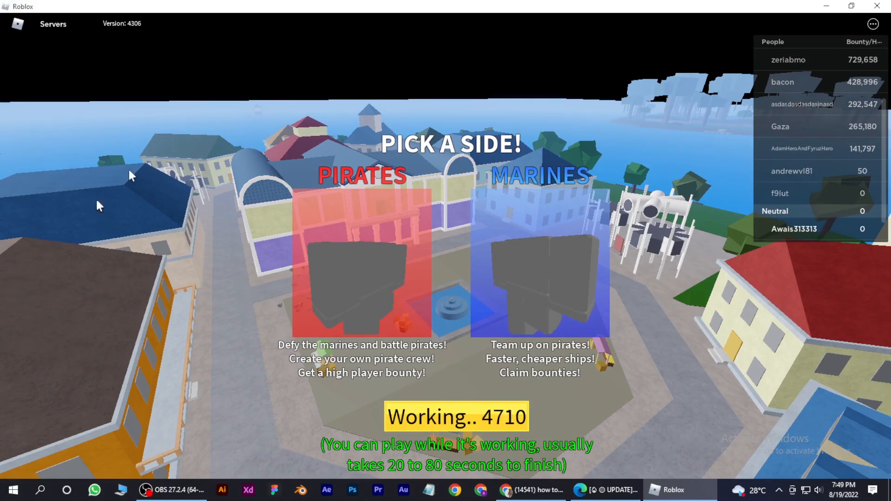
pyautogui.moveTo(575, 363)
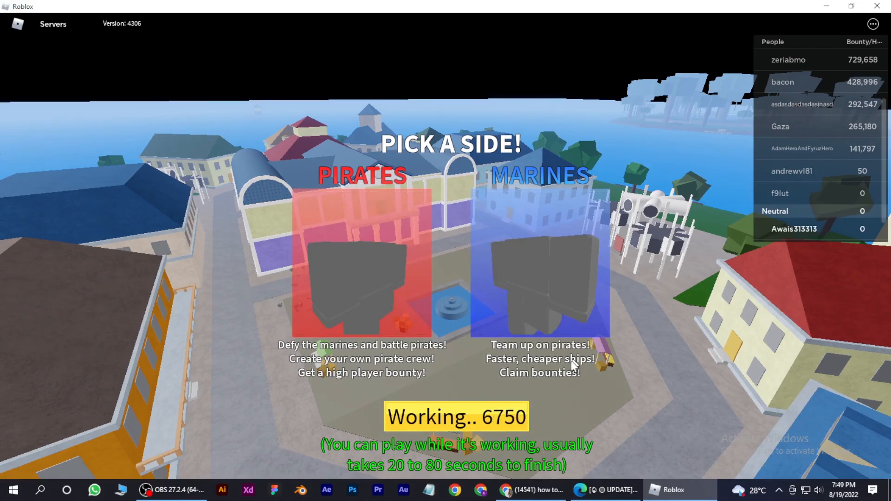